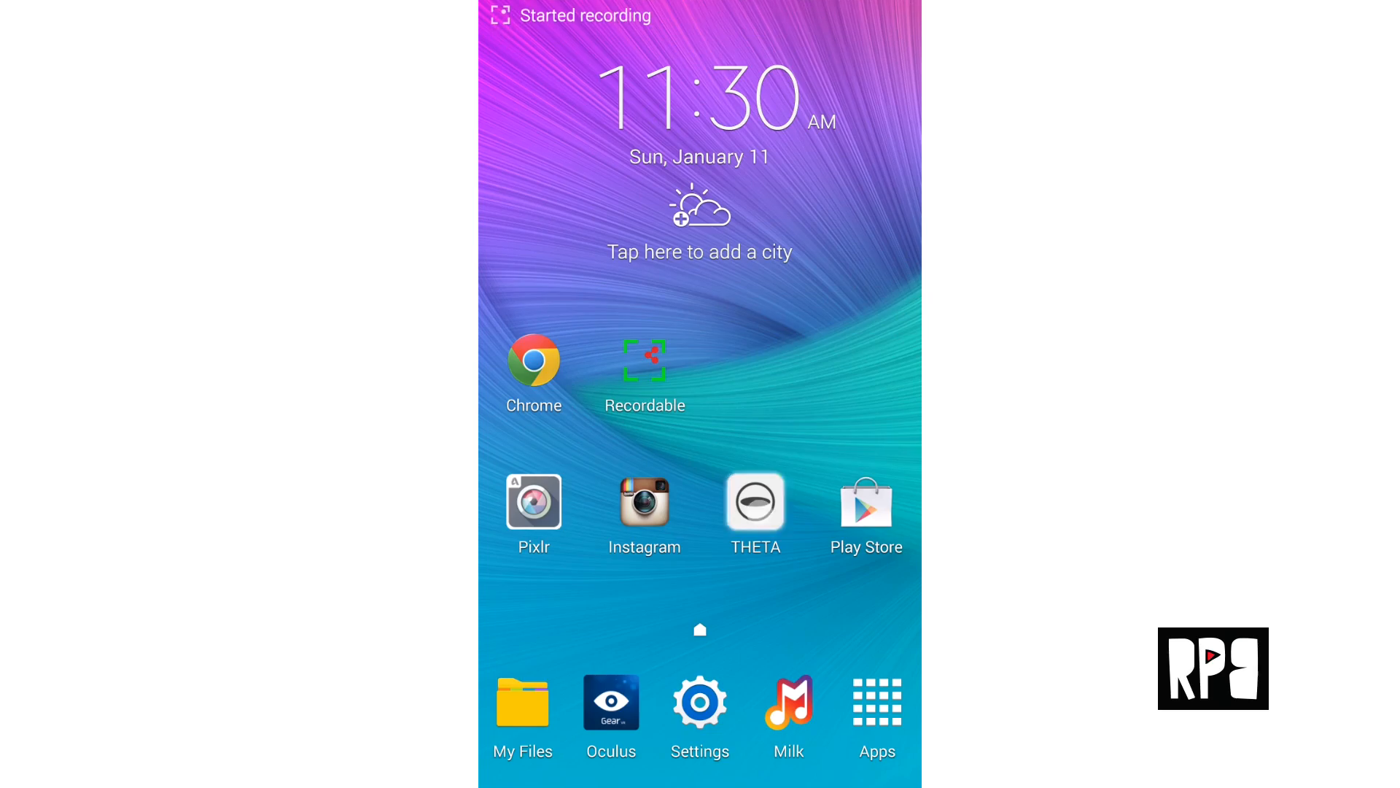
Launch RICOH THETA and scroll the photo library back to January 8, 2015
{"action": "left_click", "coordinate": [755, 503]}
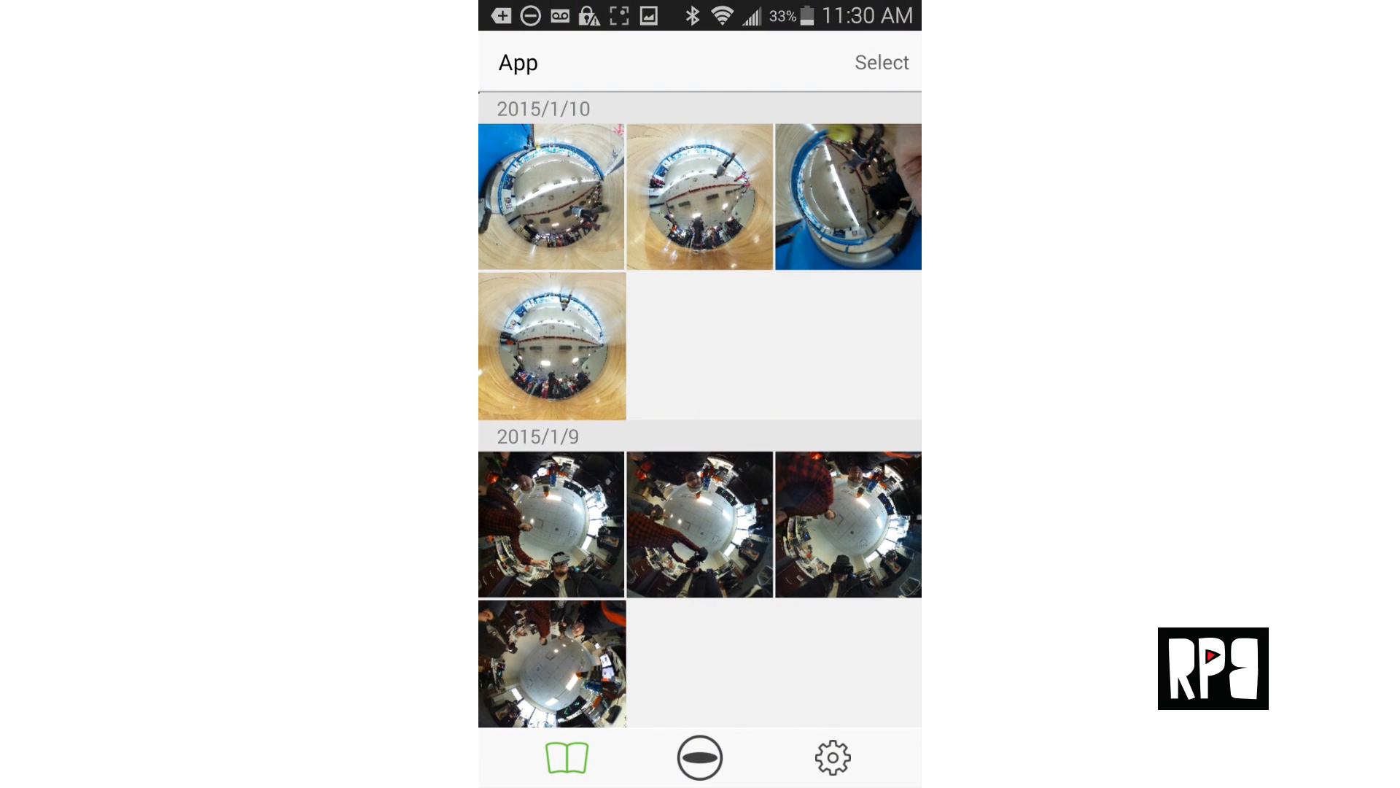
{"action": "scroll", "scroll_direction": "down", "scroll_amount": 3}
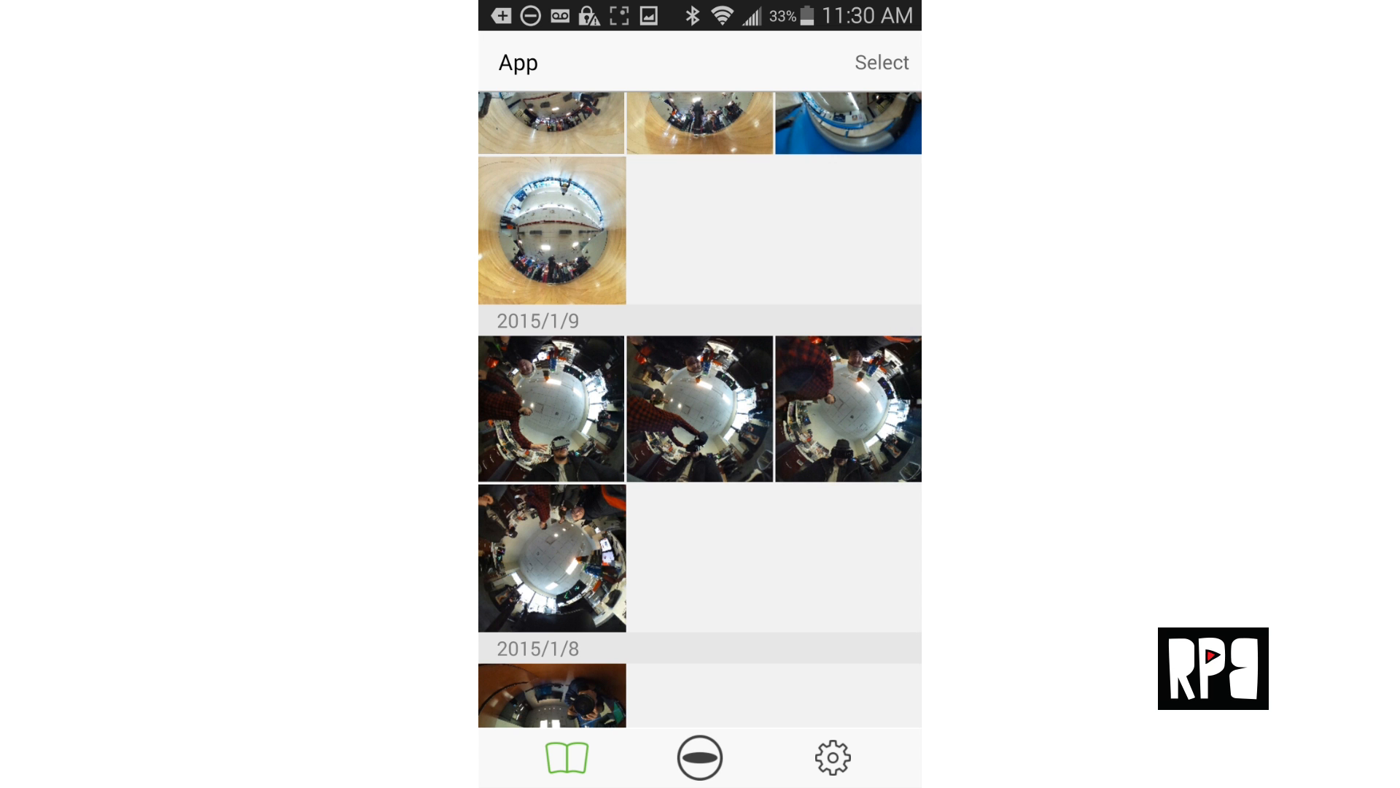
Save the selected 360 photo to the phone's gallery, confirming with Yes
{"action": "left_click", "coordinate": [880, 62]}
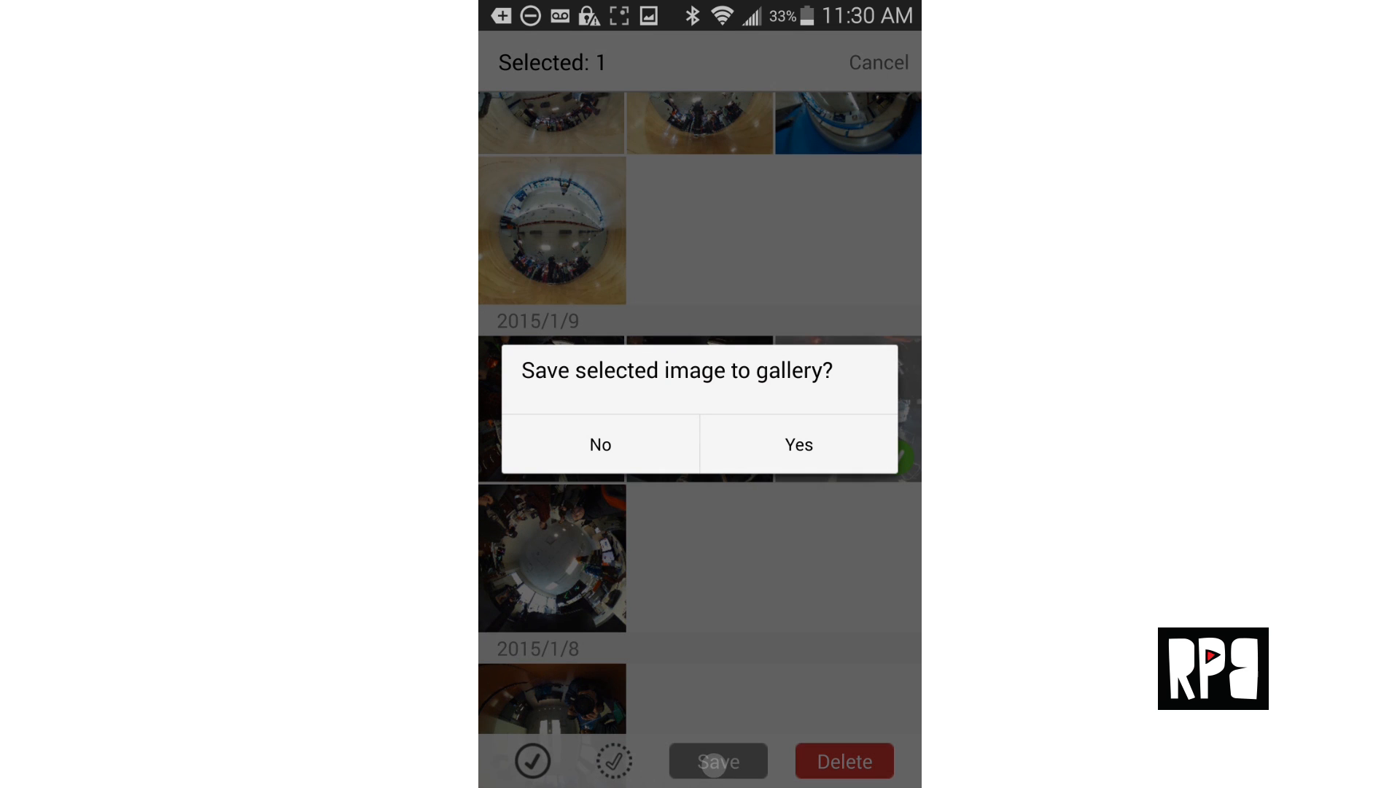
{"action": "left_click", "coordinate": [798, 443]}
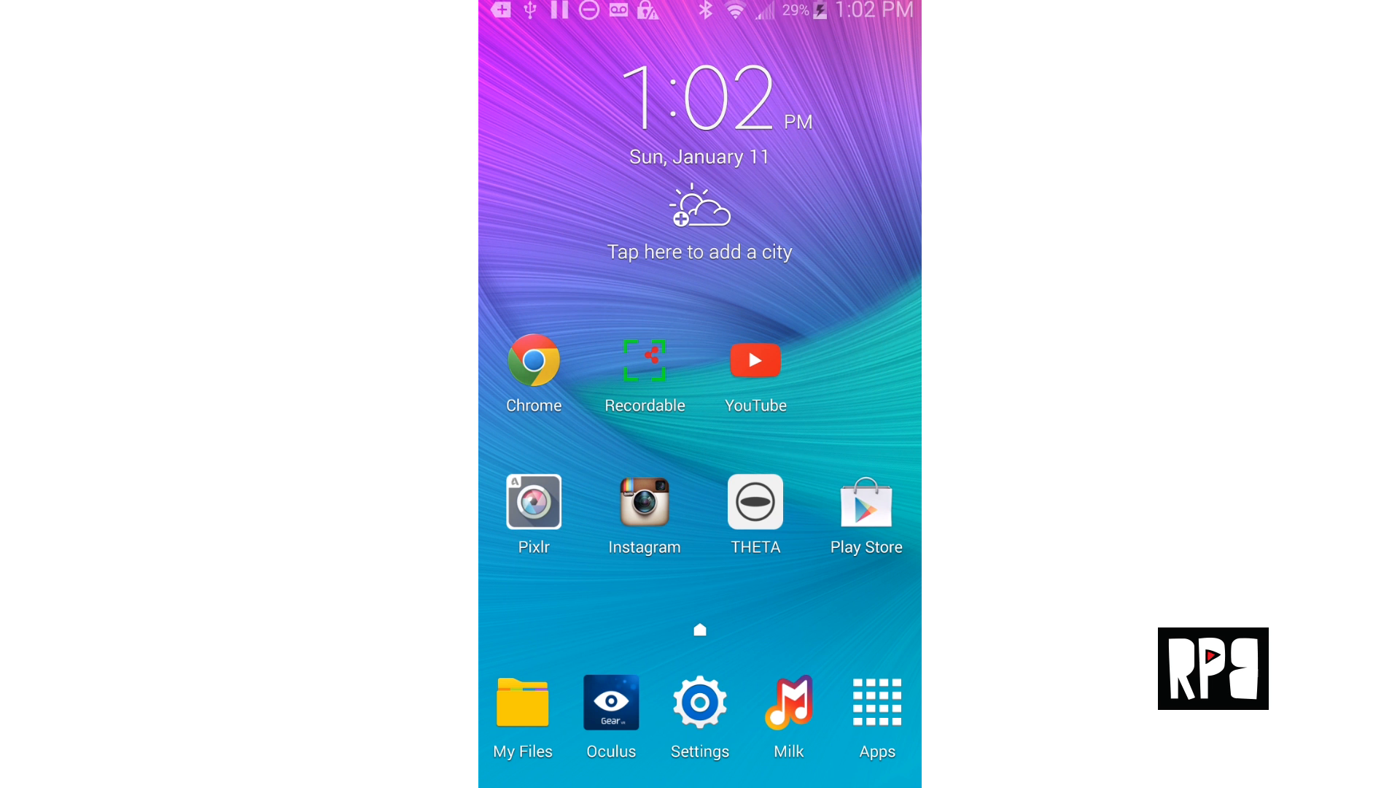
In My Files, open Device storage > Pictures > RICOH THETA and select the saved jpg
{"action": "left_click", "coordinate": [522, 705]}
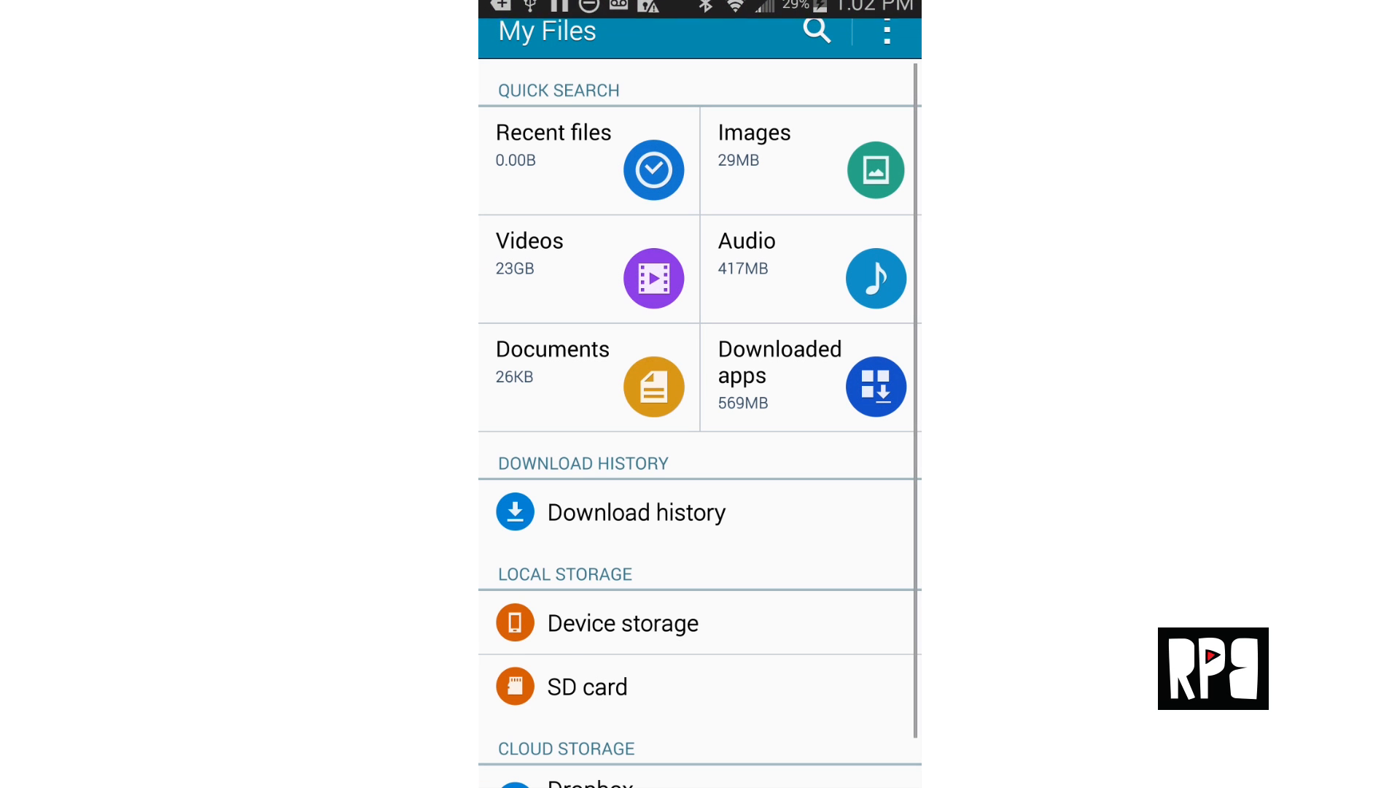
{"action": "left_click", "coordinate": [623, 623]}
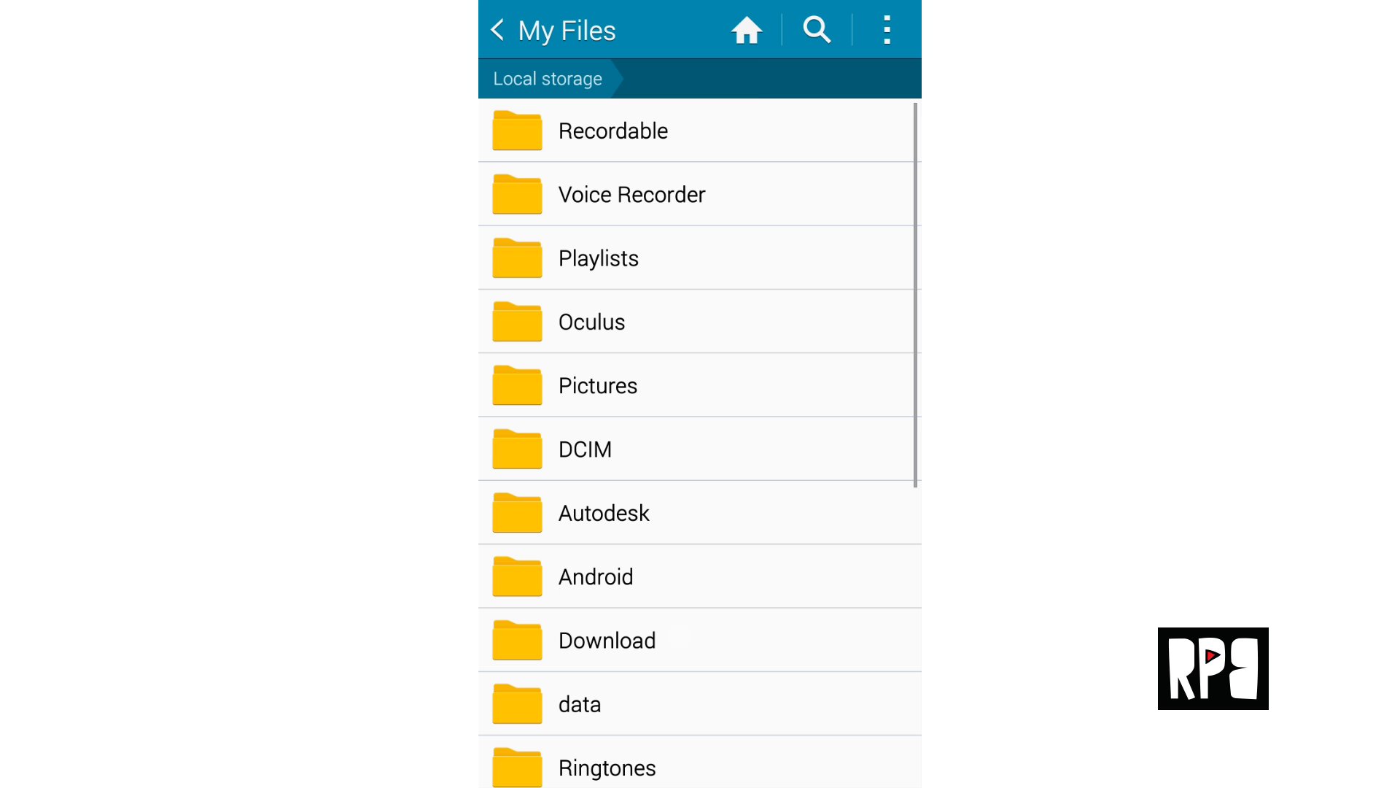
{"action": "left_click", "coordinate": [597, 385]}
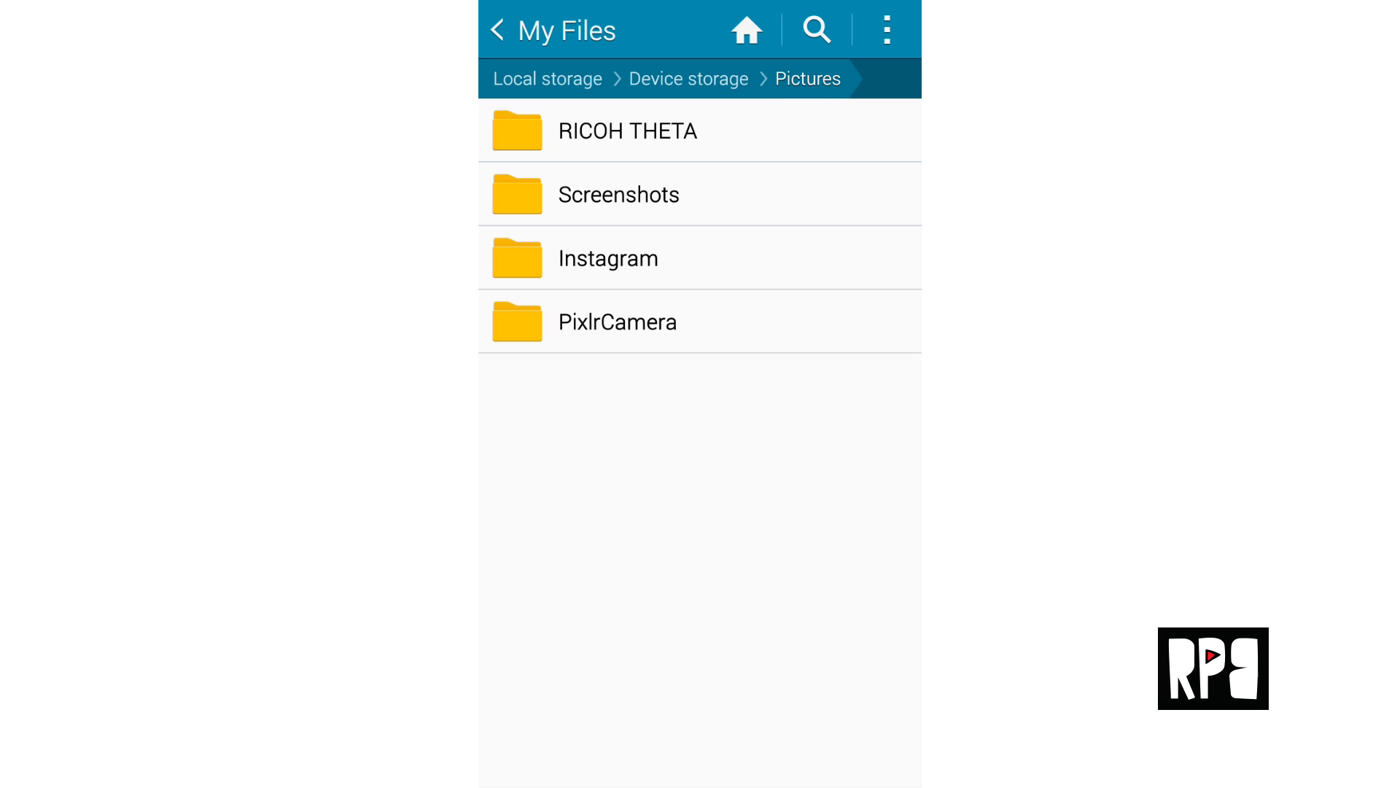
{"action": "left_click", "coordinate": [627, 130]}
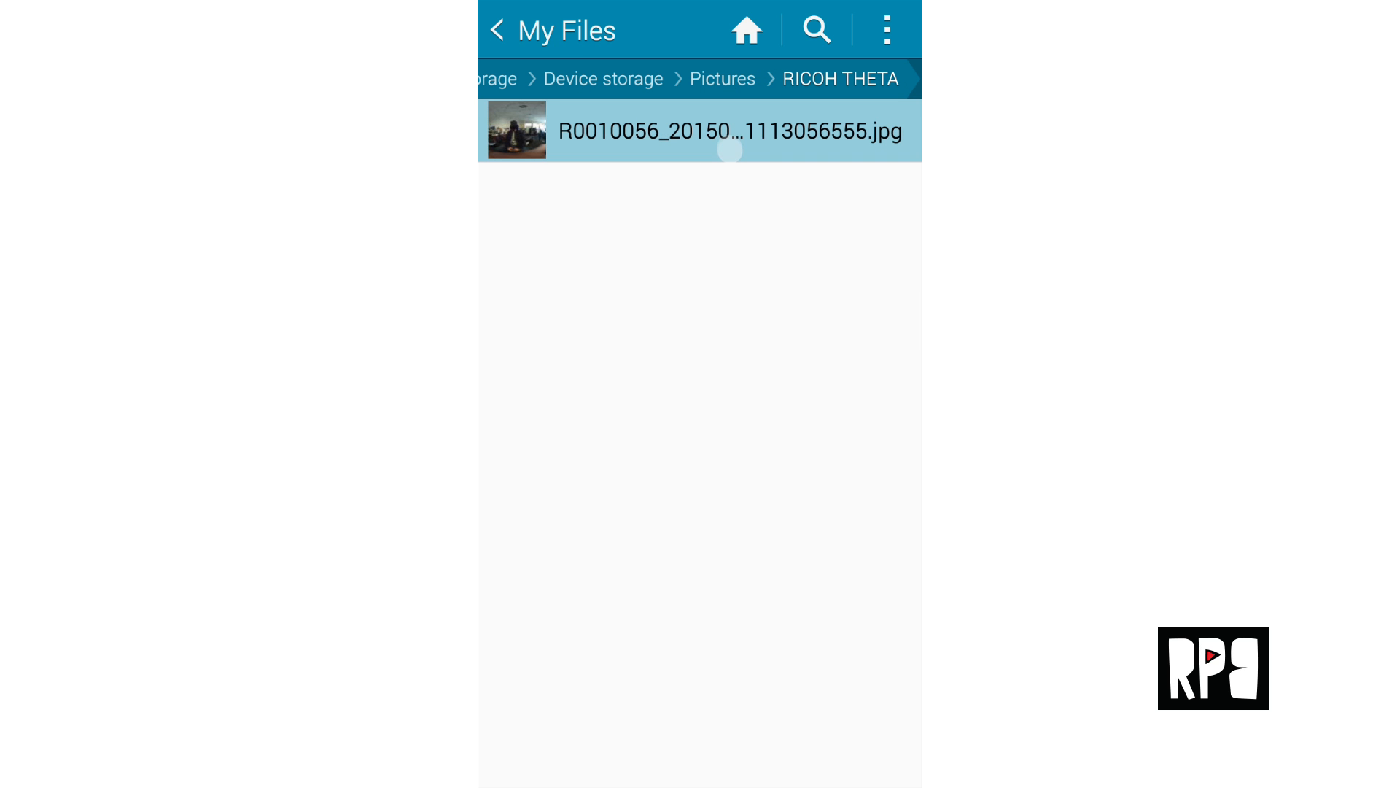
{"action": "left_click", "coordinate": [731, 132]}
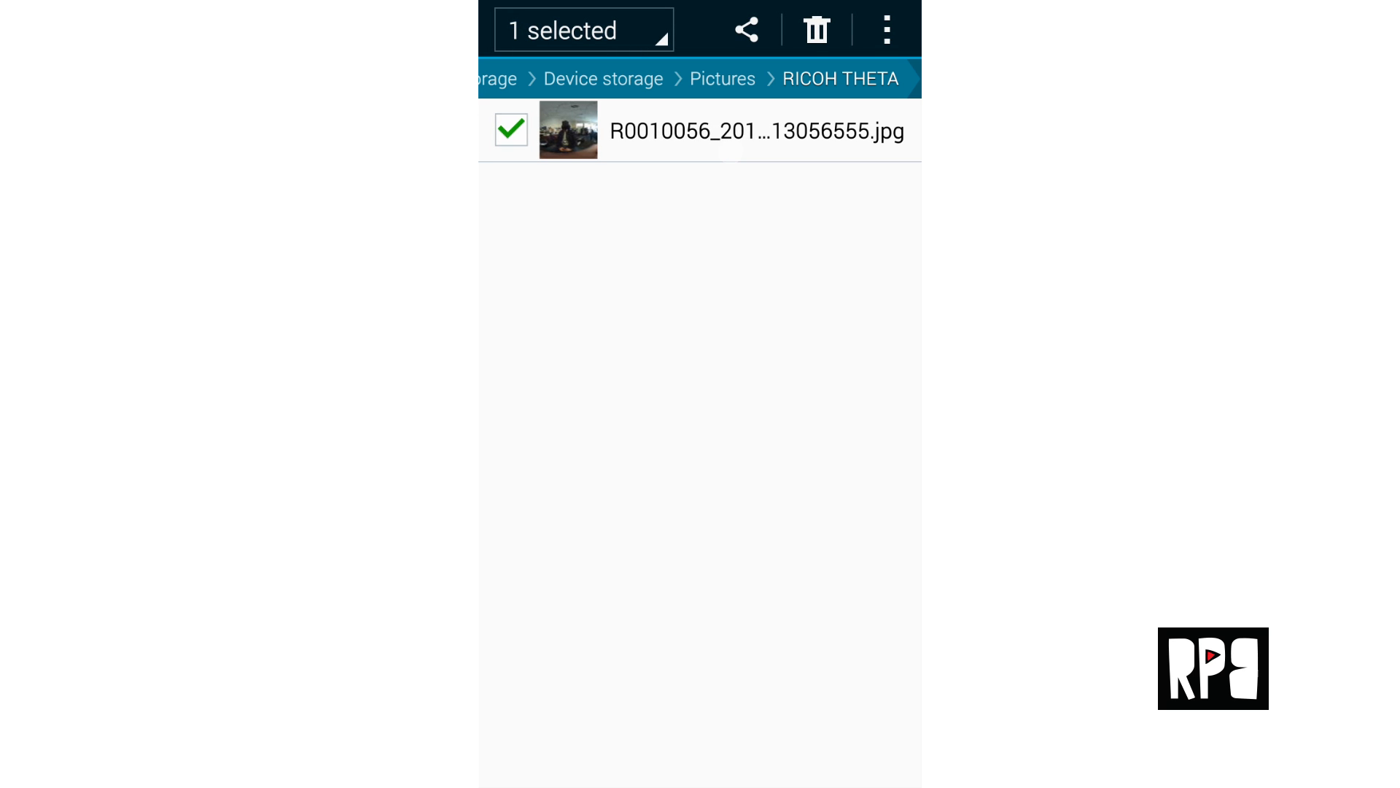
Move the selected jpg to SD card > Oculus > 360Photos > MyImages
{"action": "left_click", "coordinate": [886, 29]}
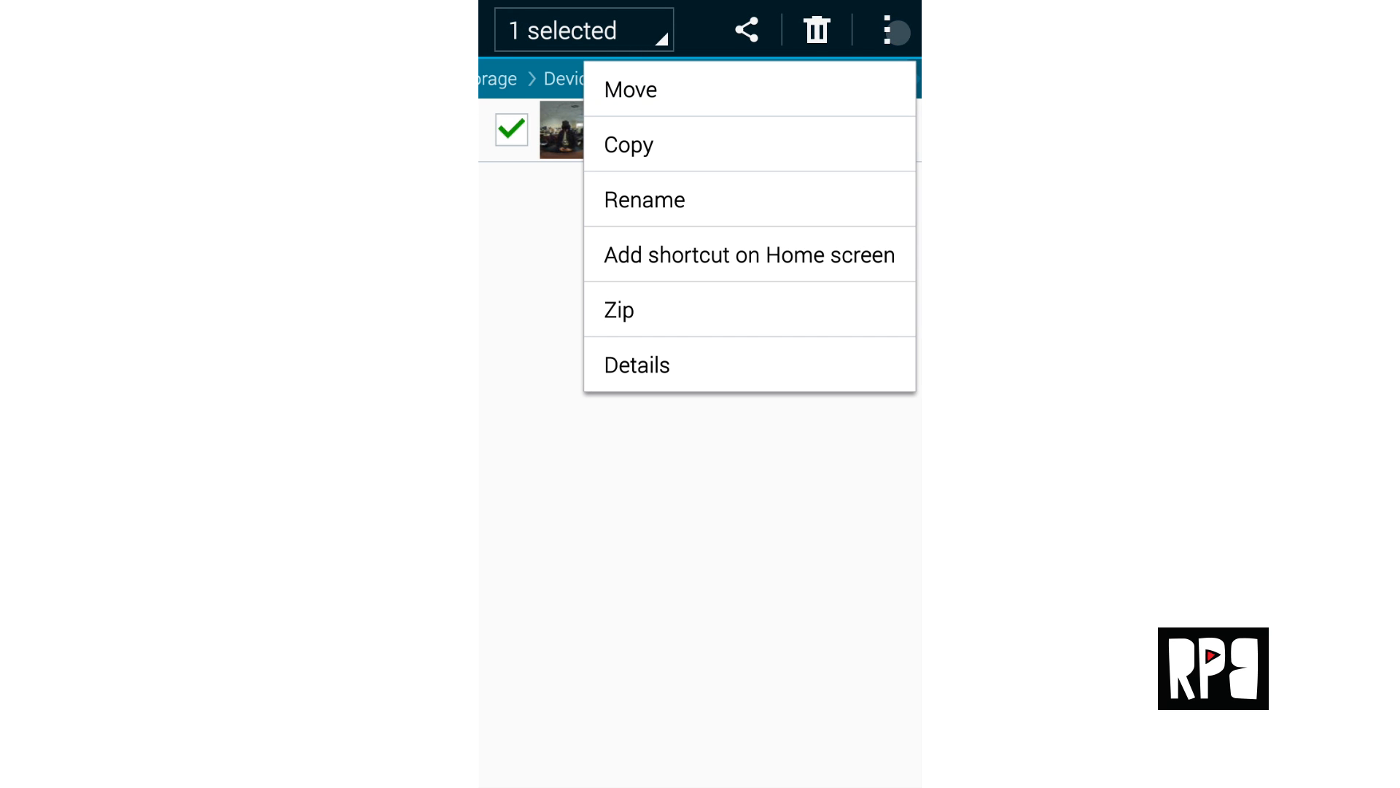
{"action": "left_click", "coordinate": [631, 89]}
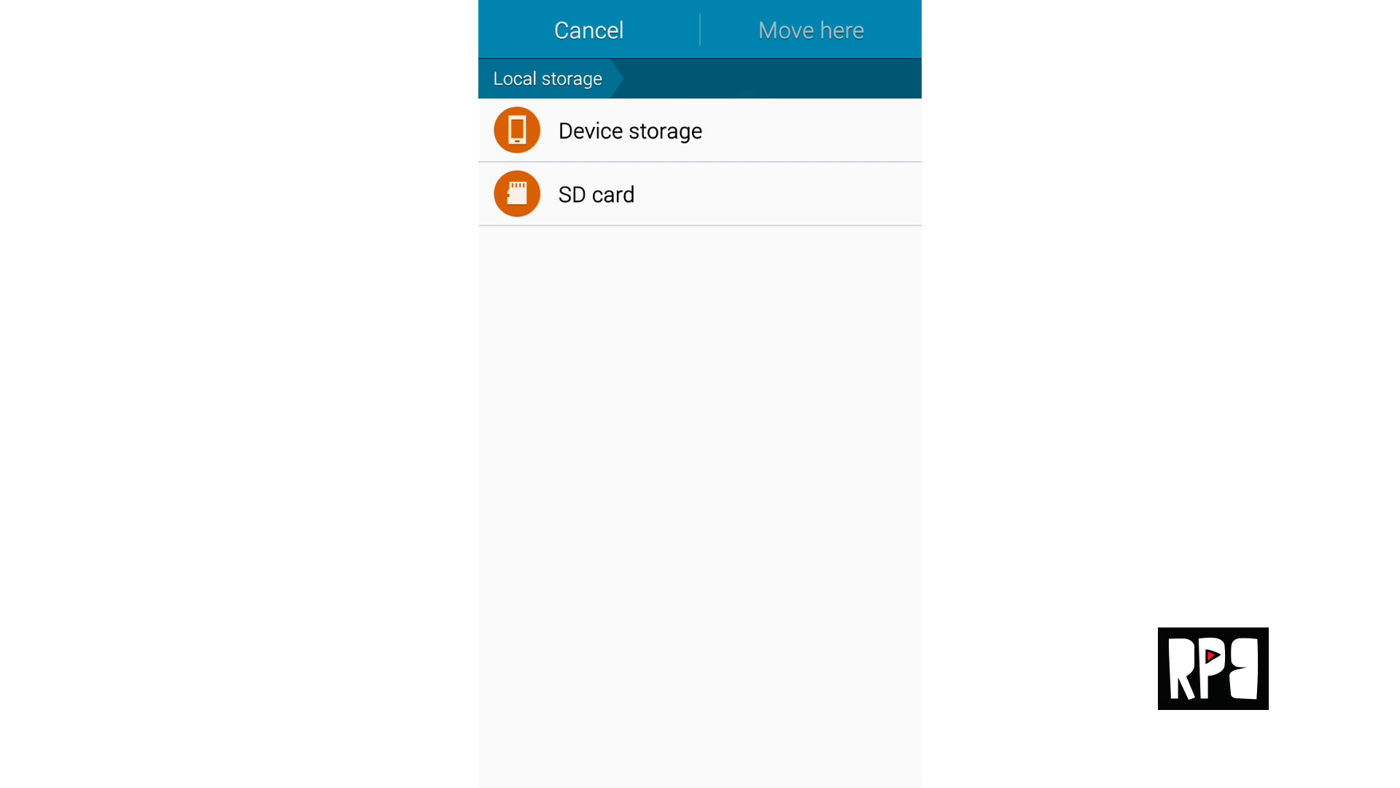
{"action": "left_click", "coordinate": [595, 194]}
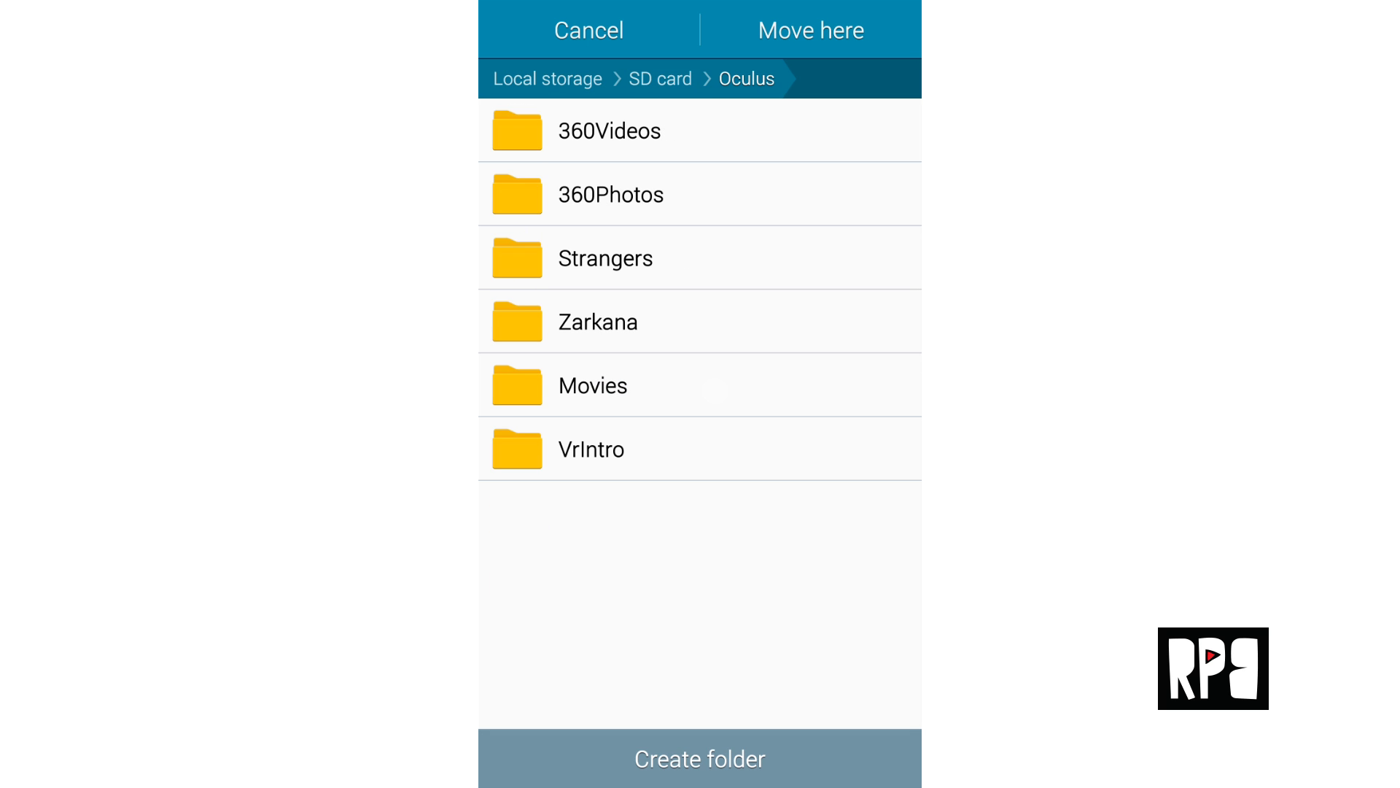
{"action": "left_click", "coordinate": [610, 194]}
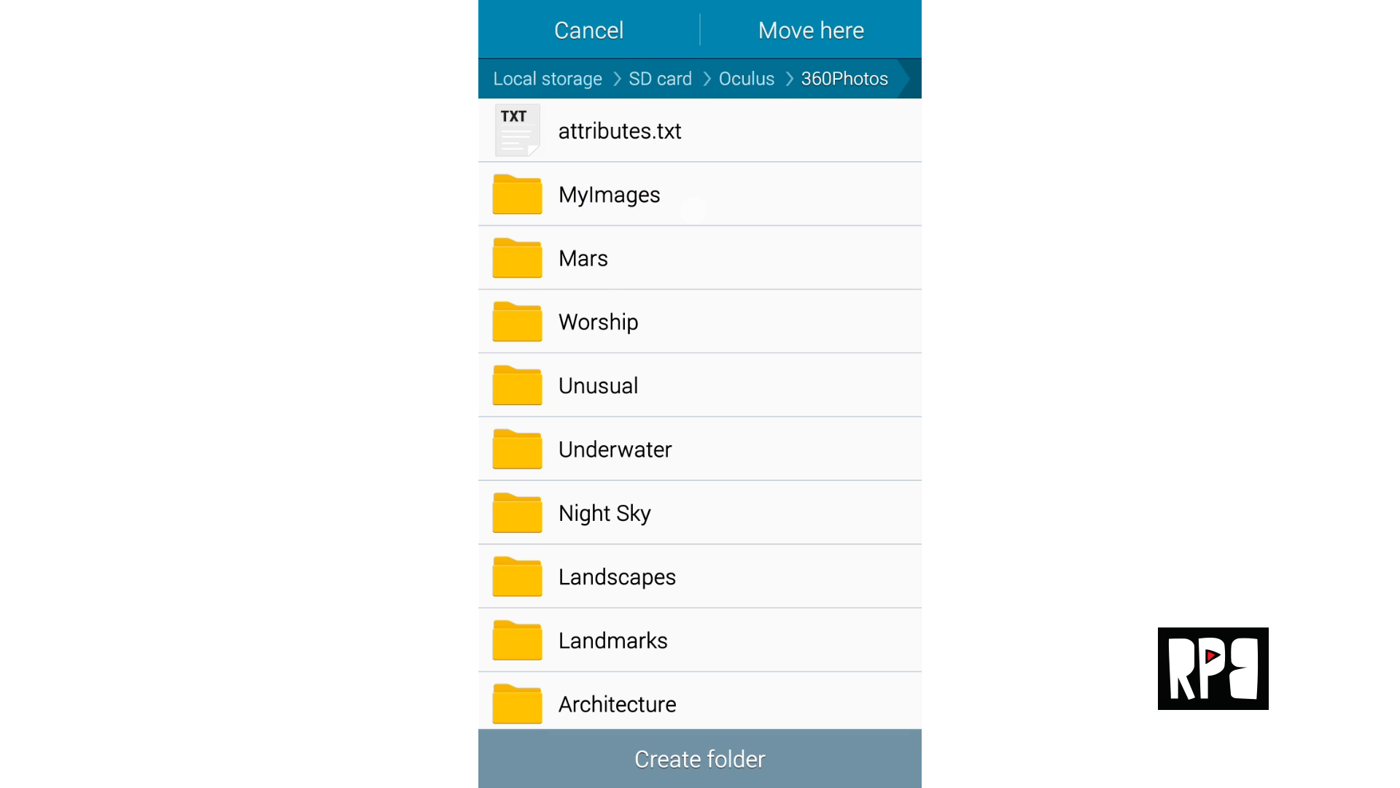
{"action": "left_click", "coordinate": [609, 195]}
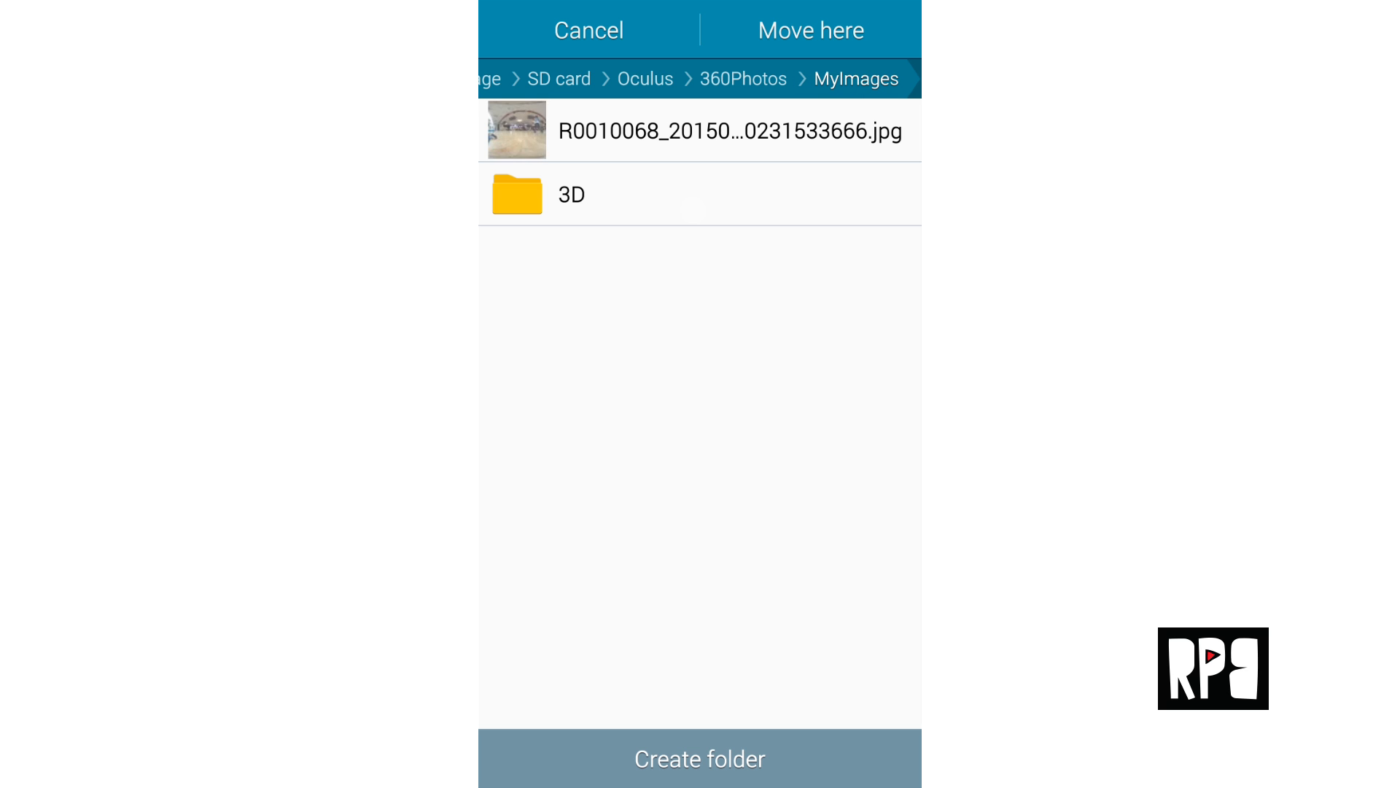
{"action": "left_click", "coordinate": [816, 30]}
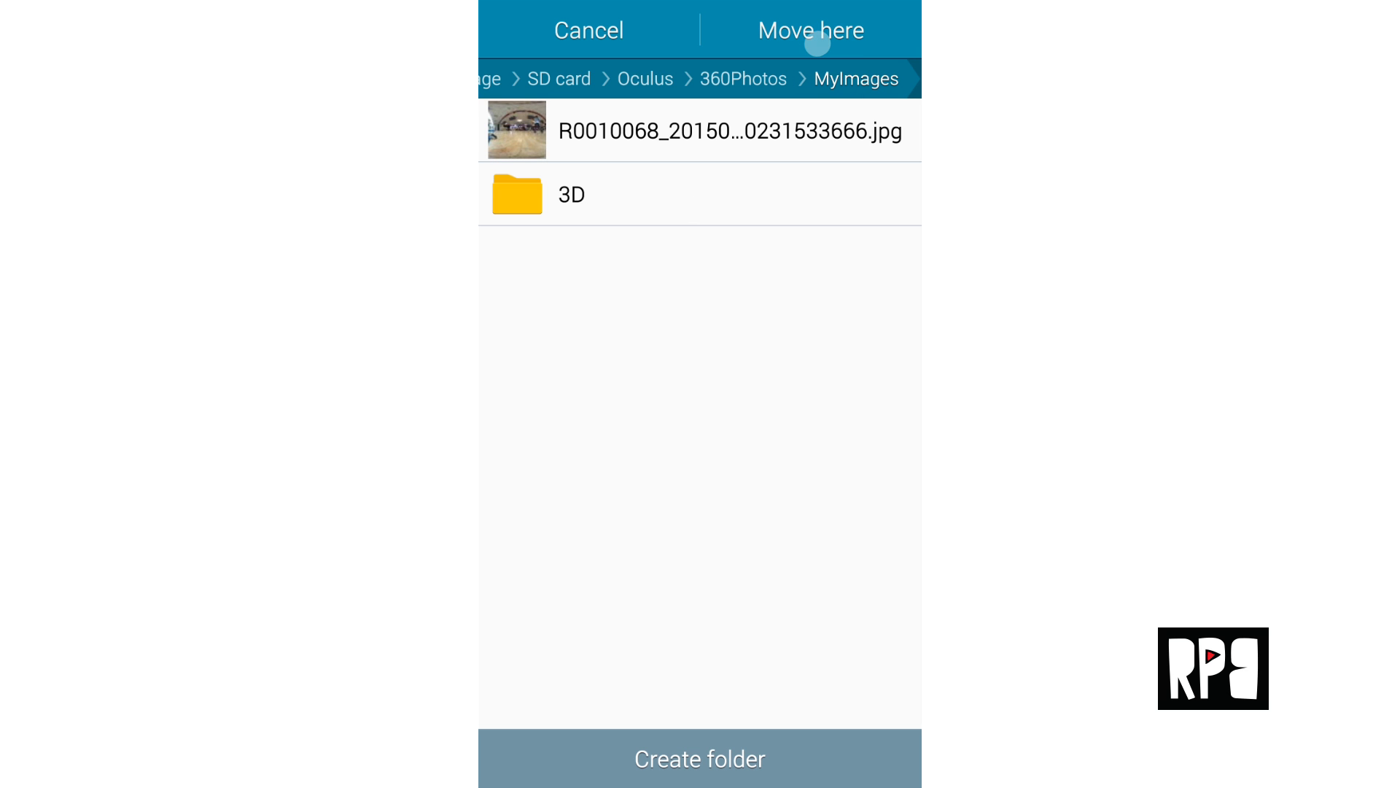
{"action": "left_click", "coordinate": [808, 30]}
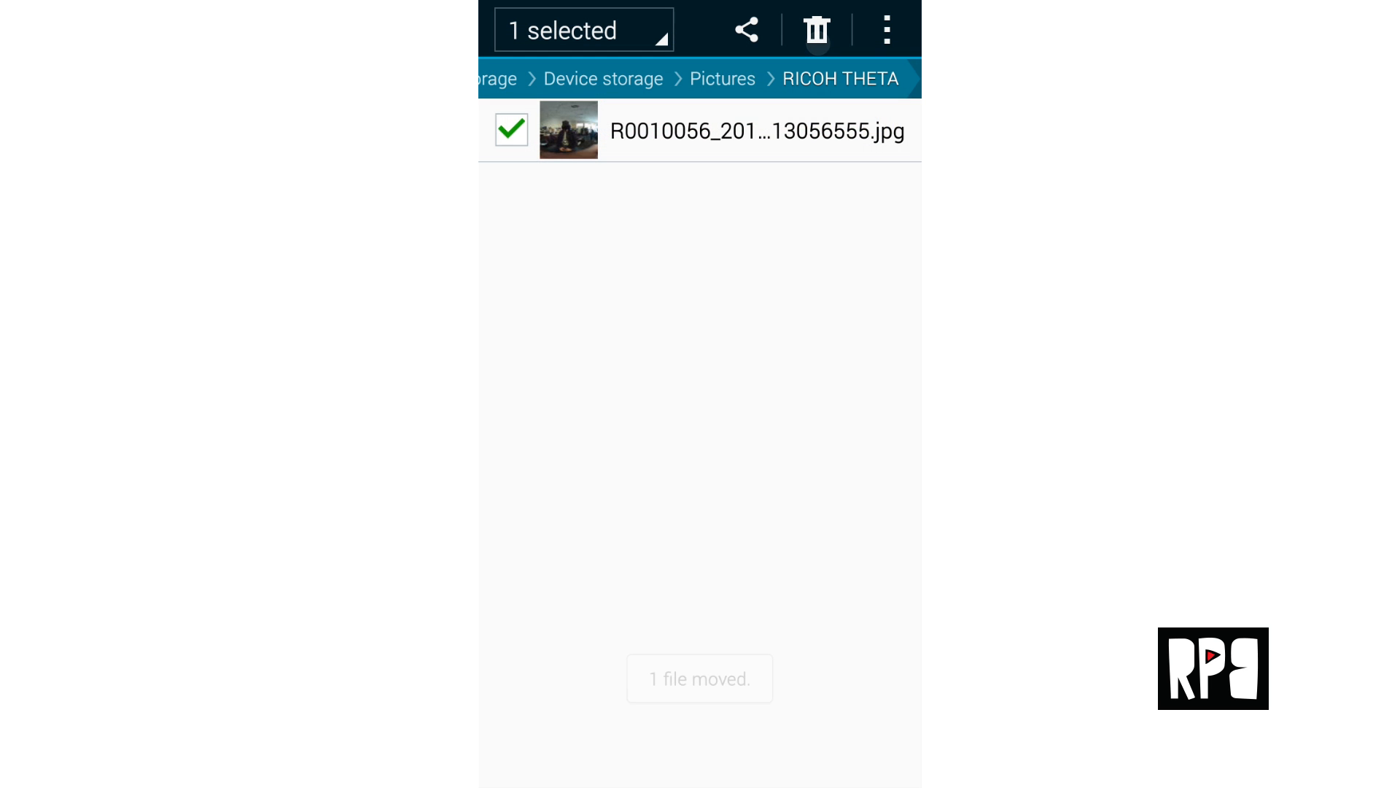